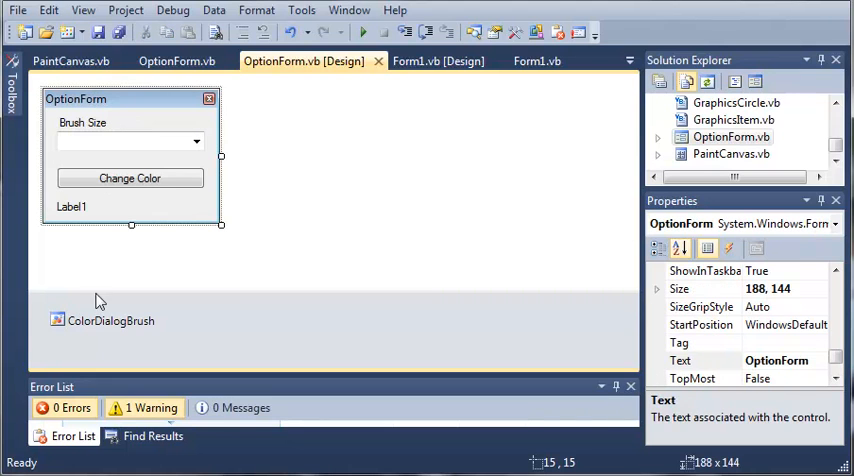
pyautogui.moveTo(167, 218)
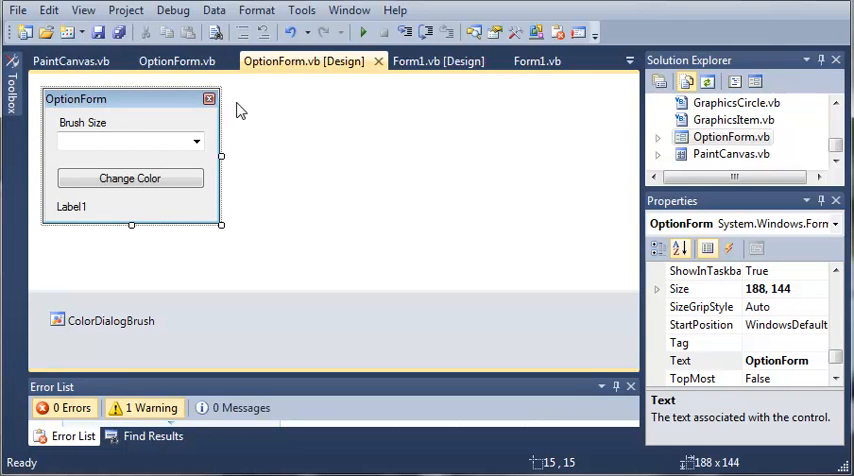
pyautogui.moveTo(282, 105)
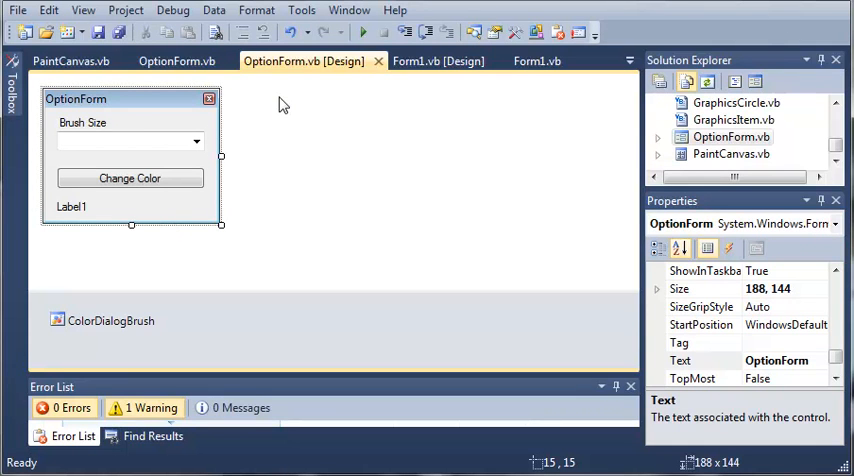
pyautogui.moveTo(147, 116)
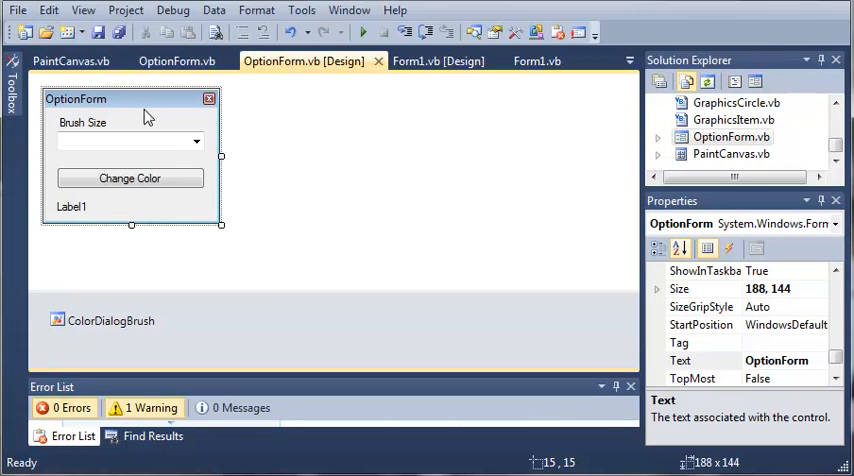
pyautogui.moveTo(142, 185)
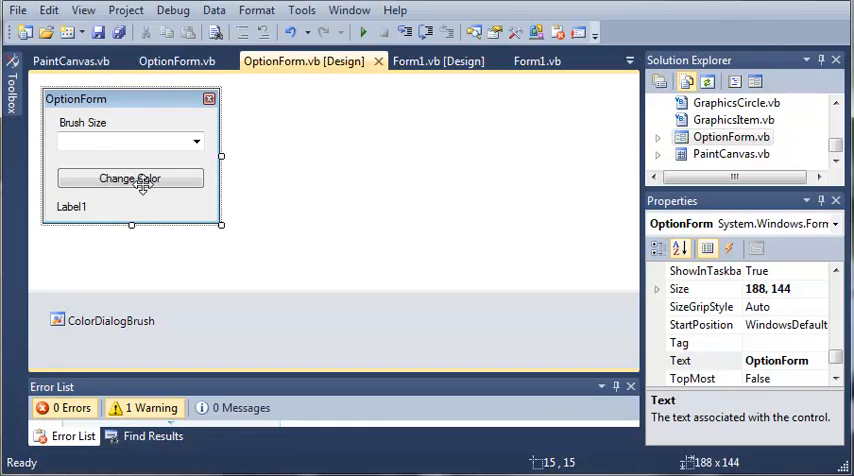
pyautogui.moveTo(110, 213)
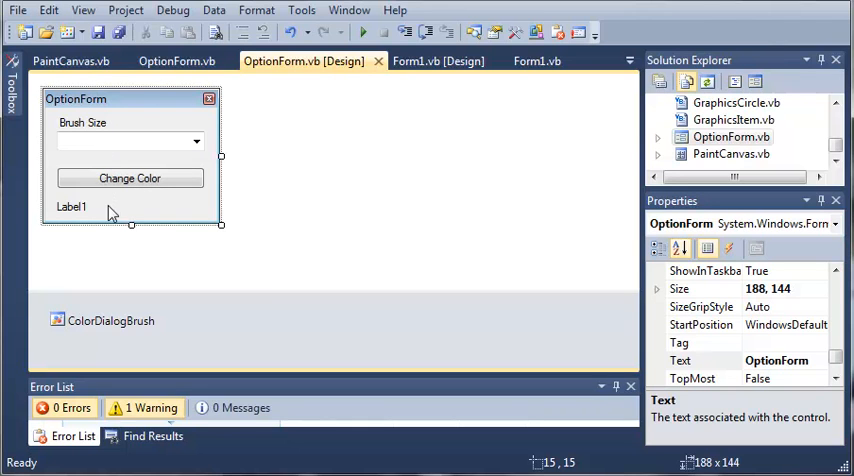
pyautogui.moveTo(132, 225)
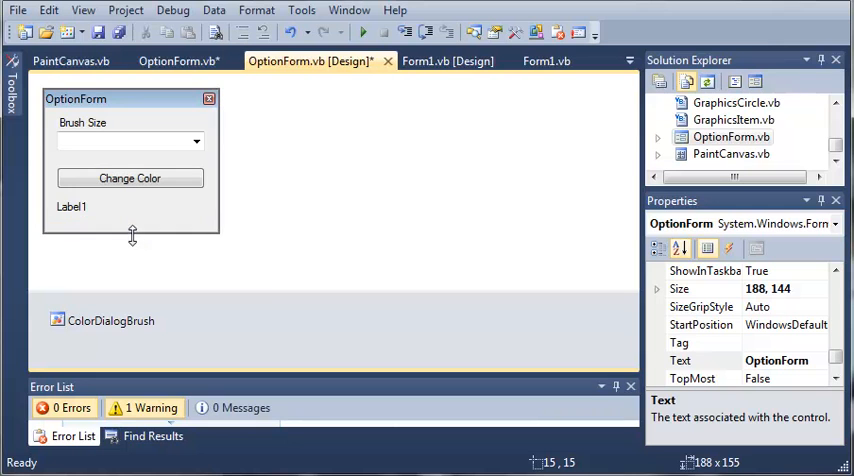
# Step: Place a new button below Label1 on OptionForm and widen it across the form
pyautogui.moveTo(131, 236); pyautogui.dragTo(131, 258)
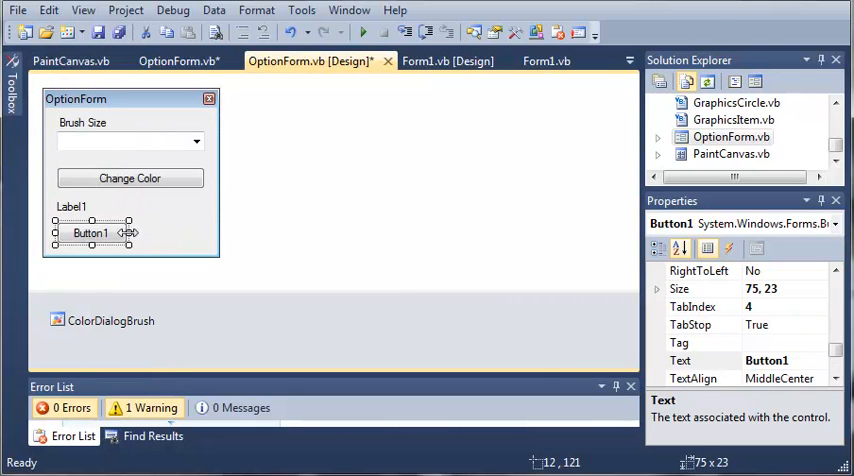
pyautogui.moveTo(130, 220); pyautogui.dragTo(206, 220)
pyautogui.write('New Canvas')
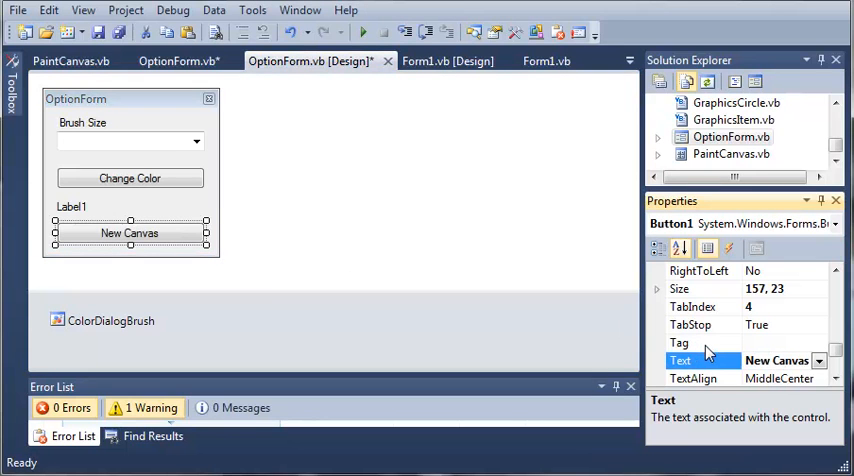
pyautogui.scroll(3)
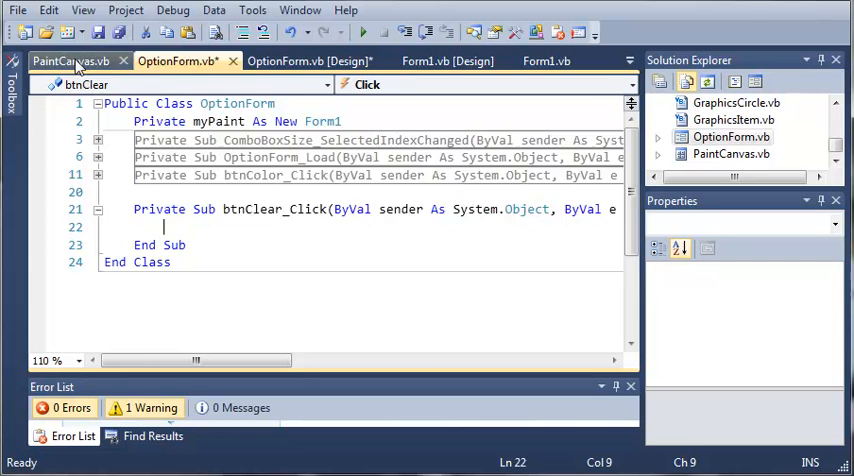
# Step: Declare Public Sub clearCanvas() at the end of the PaintCanvas class
pyautogui.click(68, 60)
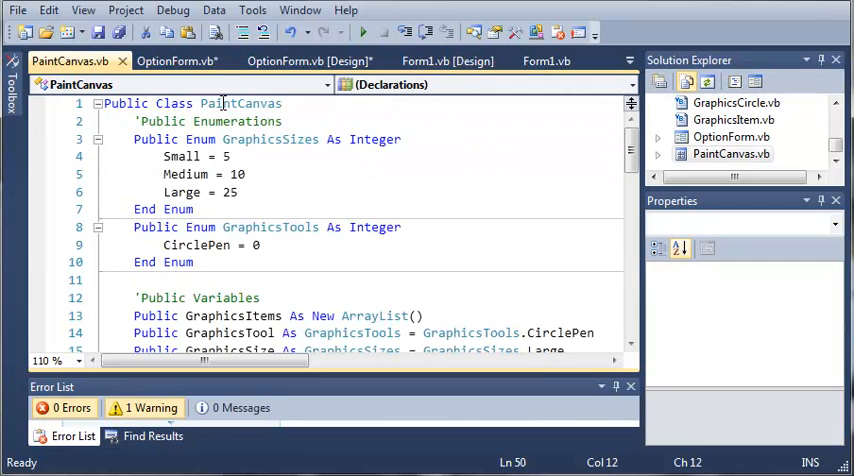
pyautogui.scroll(-3)
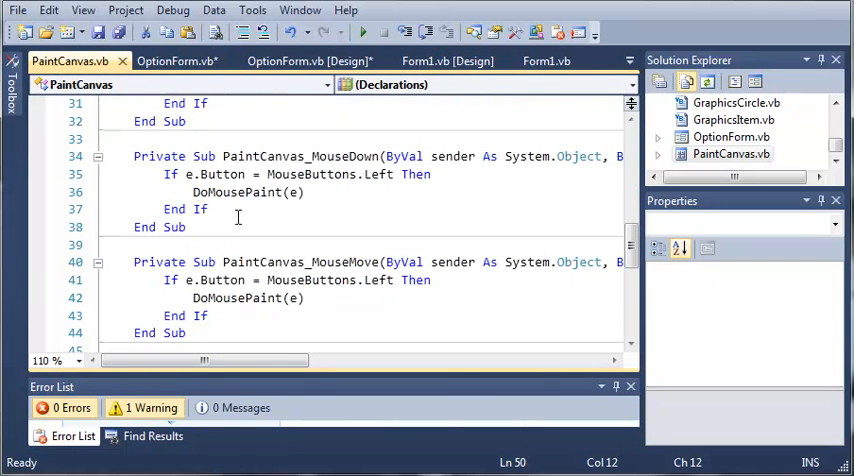
pyautogui.scroll(-3)
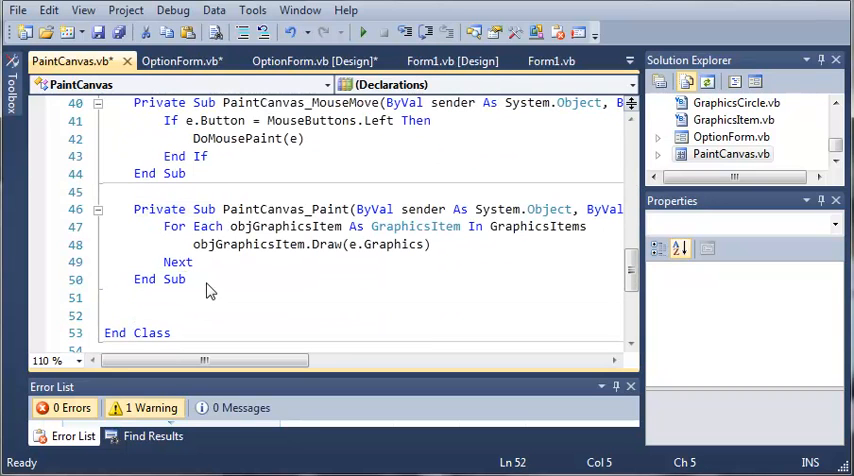
pyautogui.write('Public')
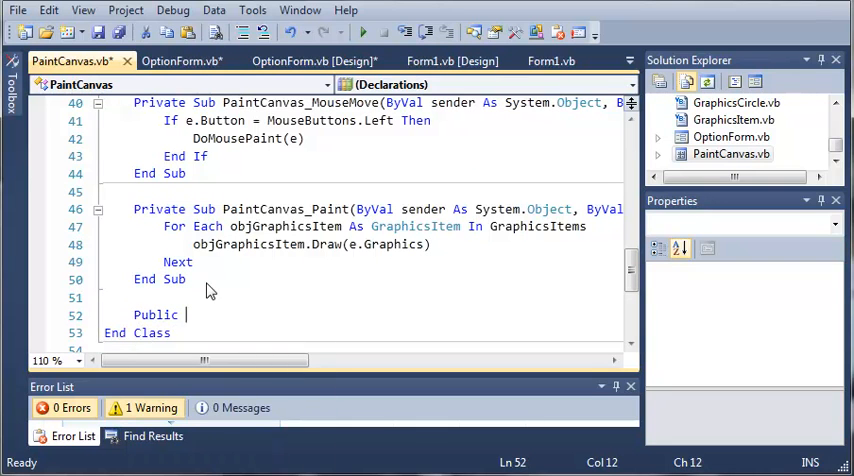
pyautogui.write('Sub C')
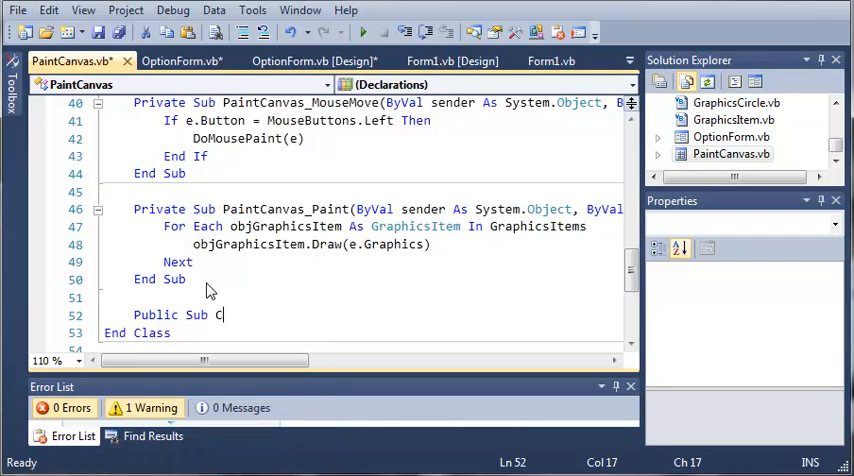
pyautogui.write('learCanva')
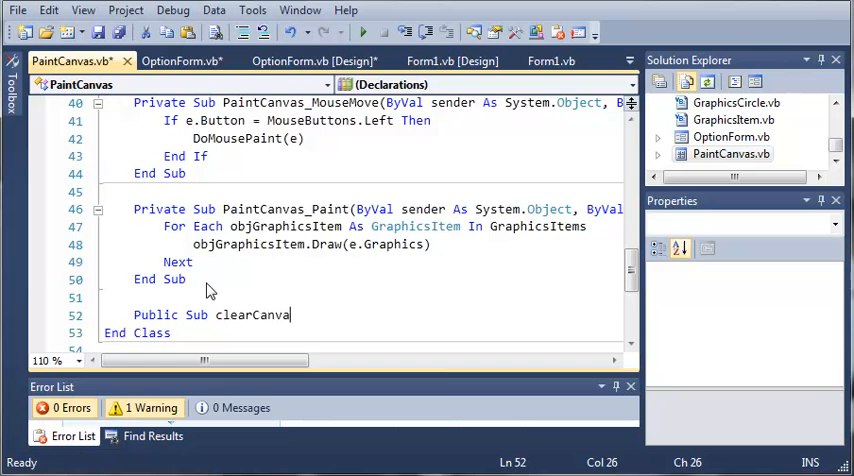
pyautogui.write('s()')
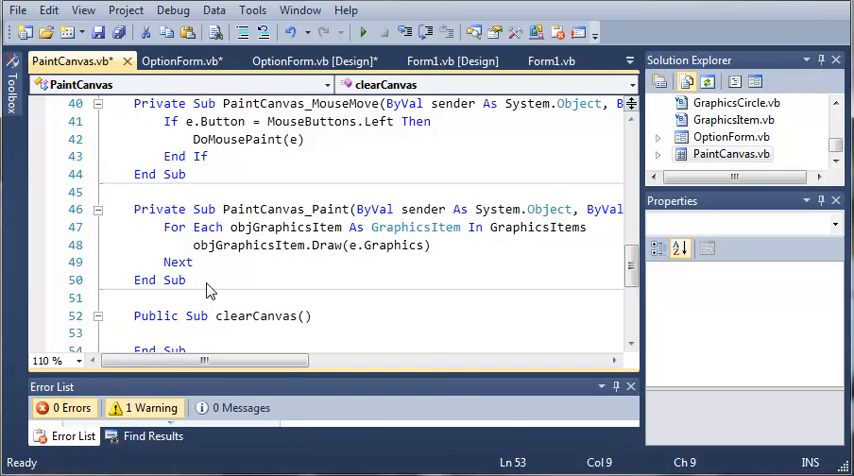
# Step: Inside clearCanvas, write the GraphicsItems.Clear() call
pyautogui.scroll(-3)
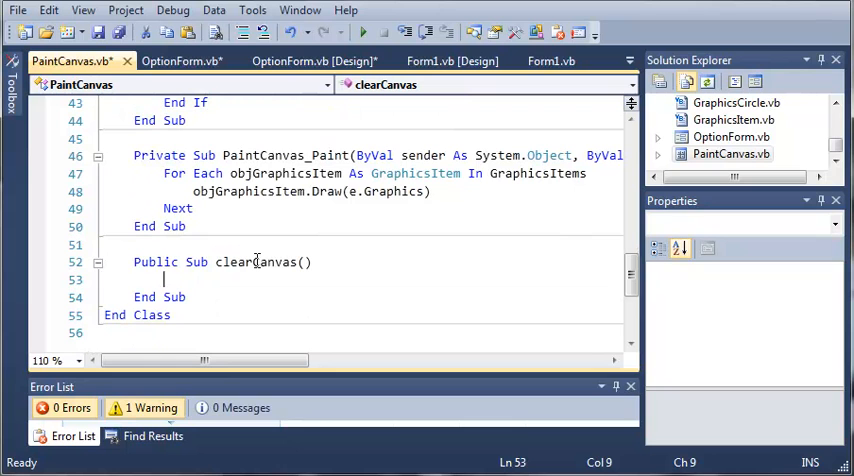
pyautogui.write('obj')
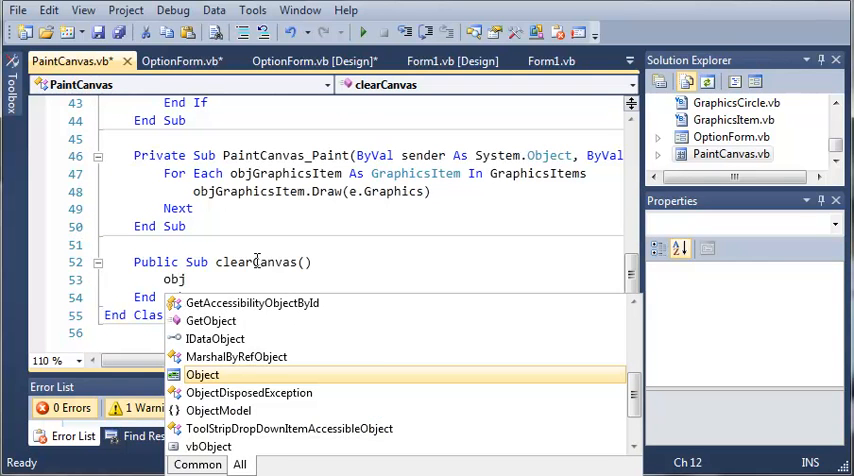
pyautogui.write('GraphicsItems.Cl')
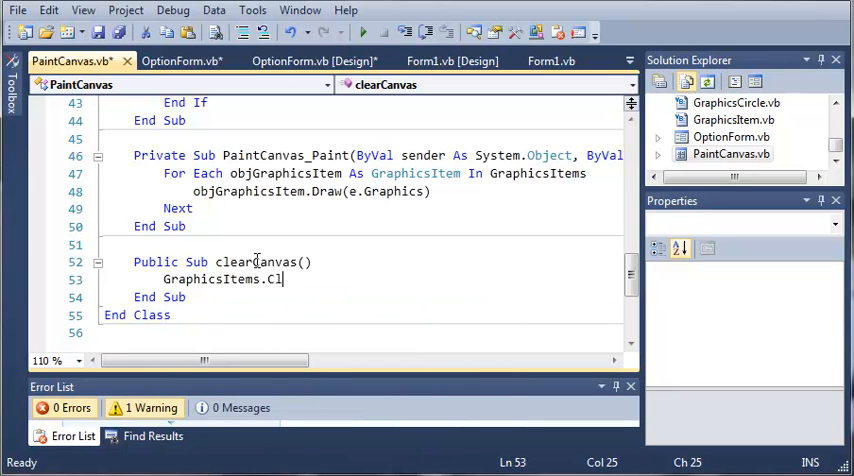
pyautogui.write('ear()')
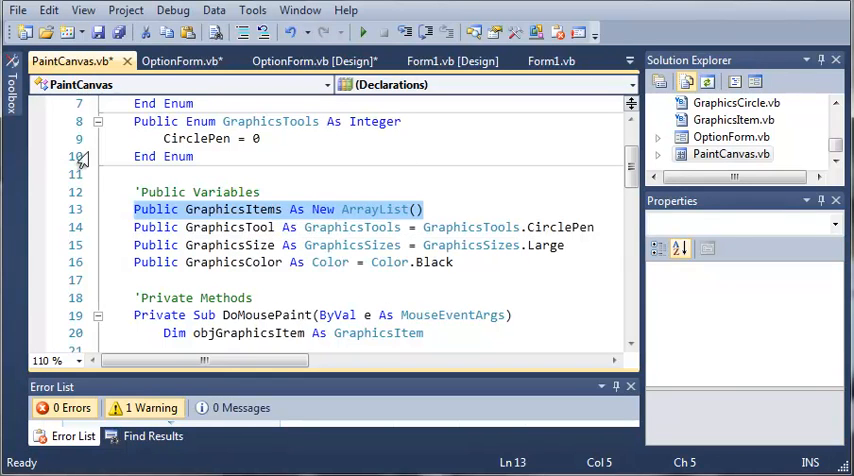
pyautogui.moveTo(352, 245)
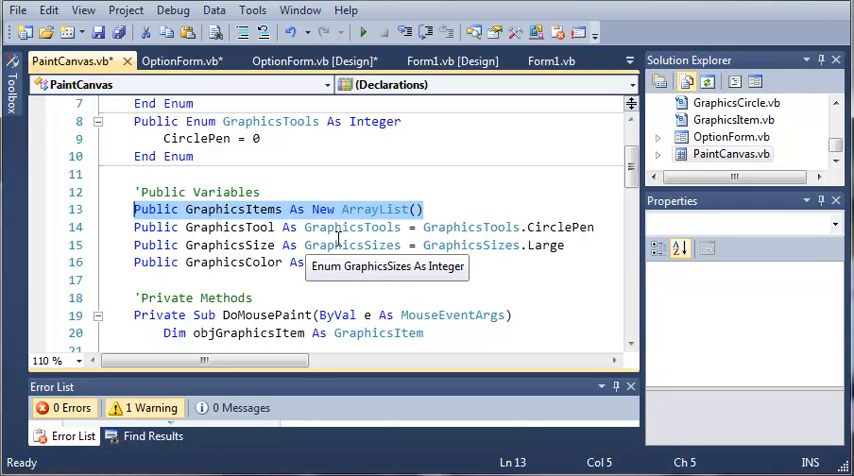
# Step: Scroll down past the completed GraphicsItems.Clear() line in PaintCanvas.vb
pyautogui.scroll(-3)
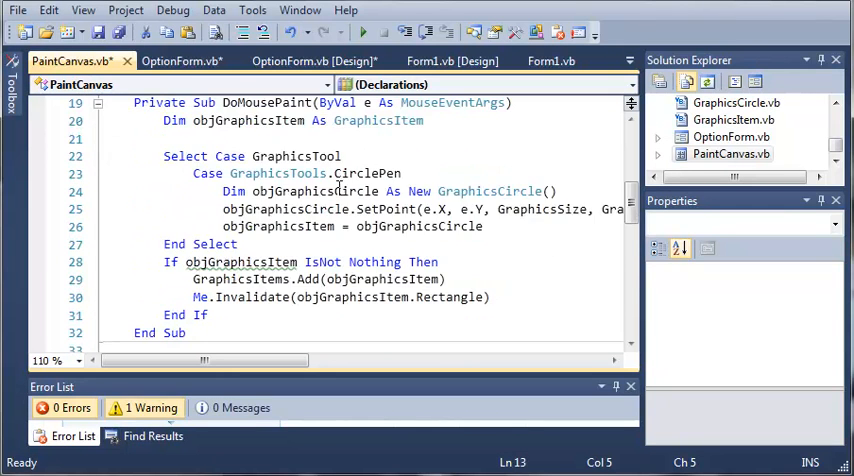
pyautogui.scroll(-3)
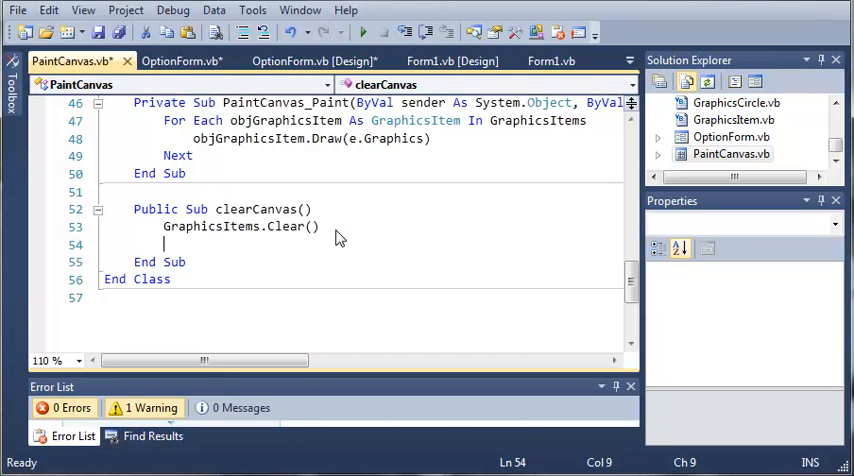
# Step: Add Me.Invalidate() after GraphicsItems.Clear(), then switch to OptionForm's btnClear_Click handler
pyautogui.write('Me.')
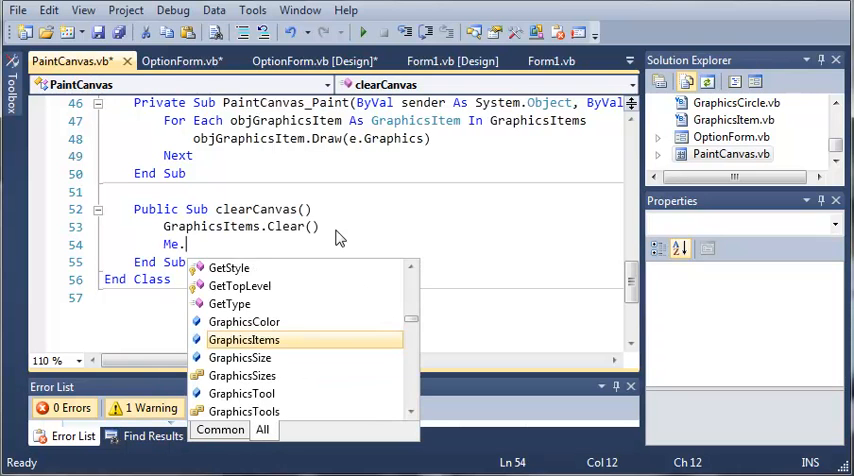
pyautogui.write('Invalidate(')
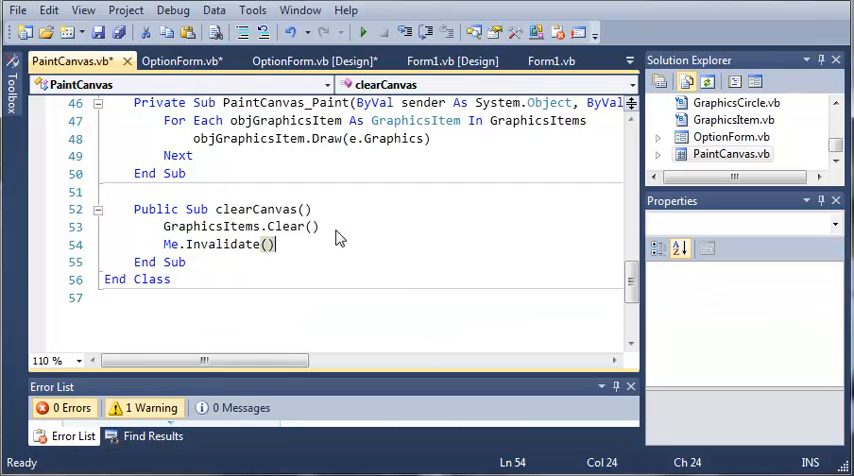
pyautogui.click(320, 226)
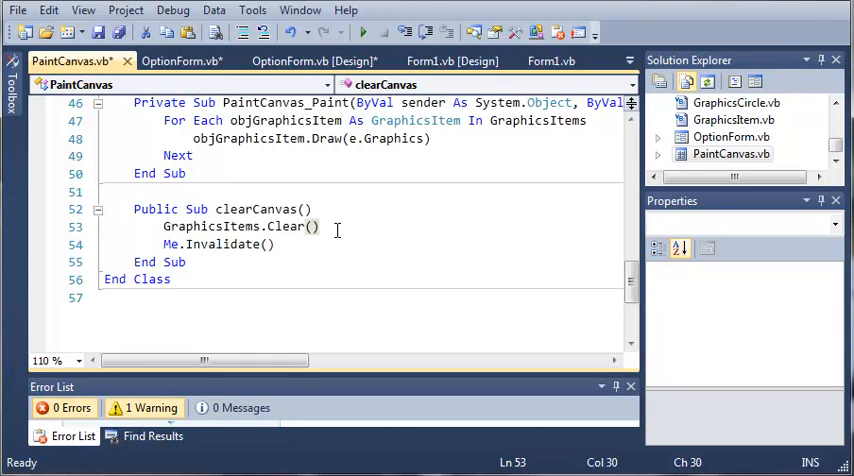
pyautogui.scroll(3)
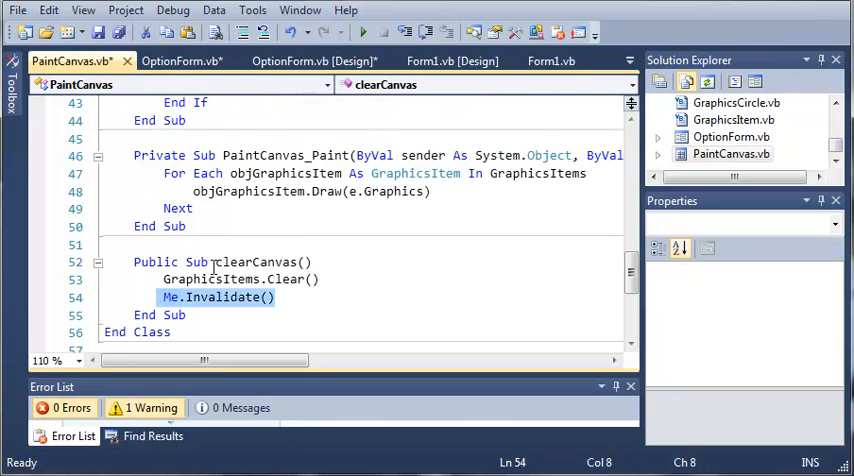
pyautogui.click(183, 61)
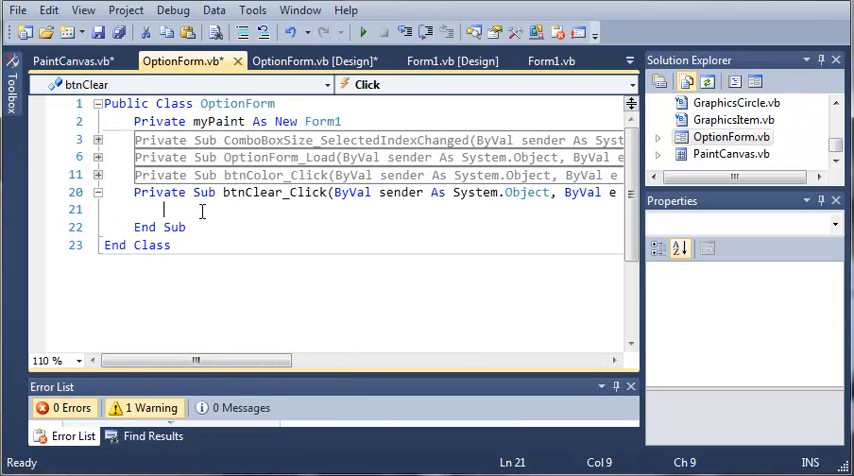
# Step: Type the myPaint.PaintCanvas1.clearCanvas() call into btnClear_Click
pyautogui.write('myPaint.PaintCanvas1')
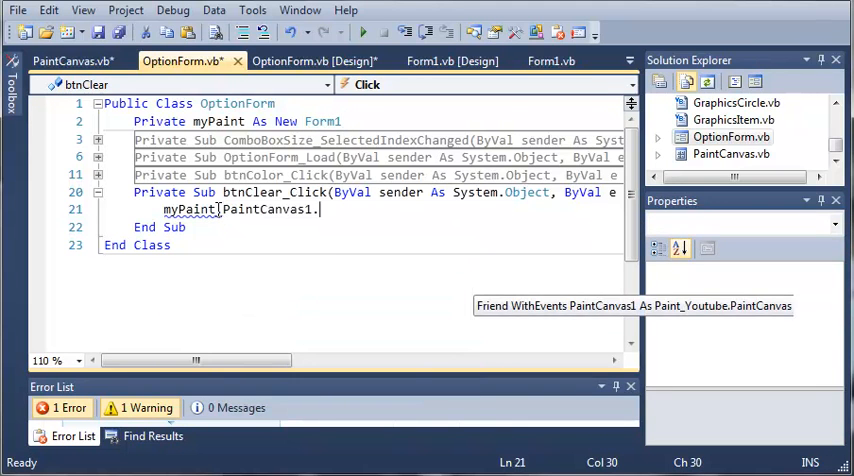
pyautogui.write('.')
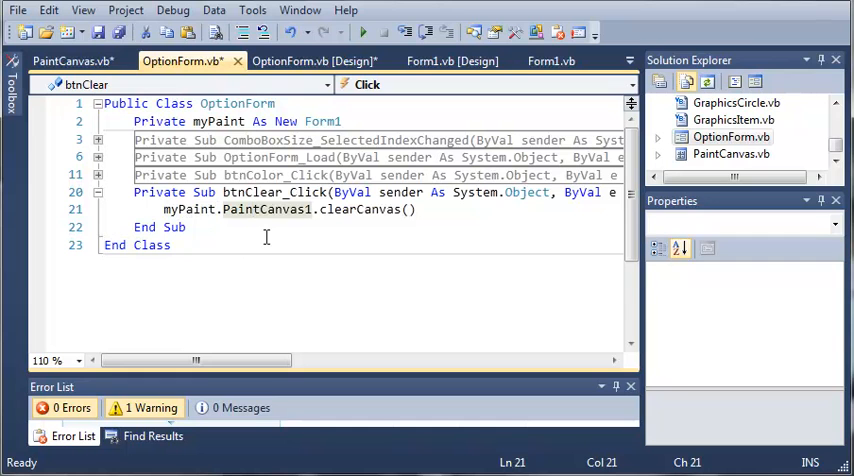
pyautogui.moveTo(328, 249)
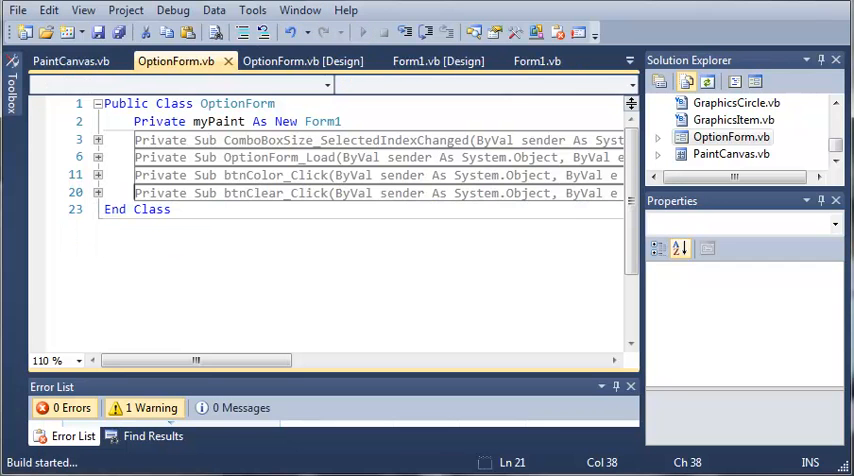
# Step: In the running Paint VB app, set brush size Medium and colour red
pyautogui.click(342, 33)
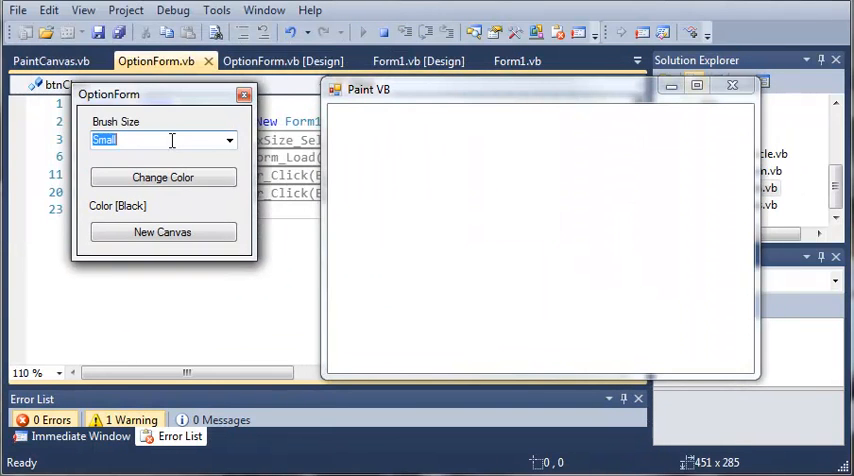
pyautogui.click(229, 139)
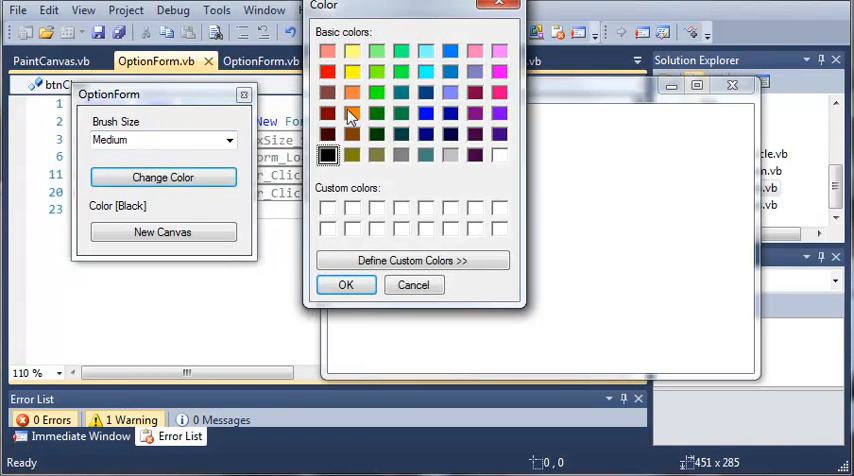
pyautogui.click(345, 285)
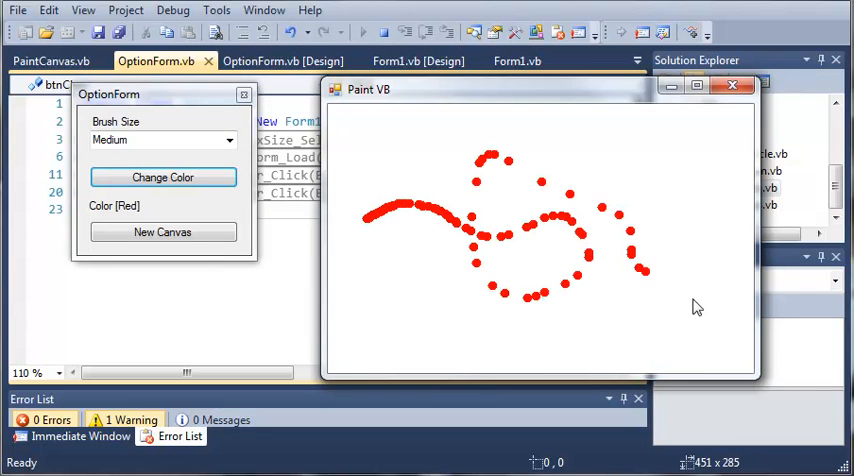
# Step: Wipe the drawing with New Canvas, switch to black, and draw a thick stroke
pyautogui.click(162, 232)
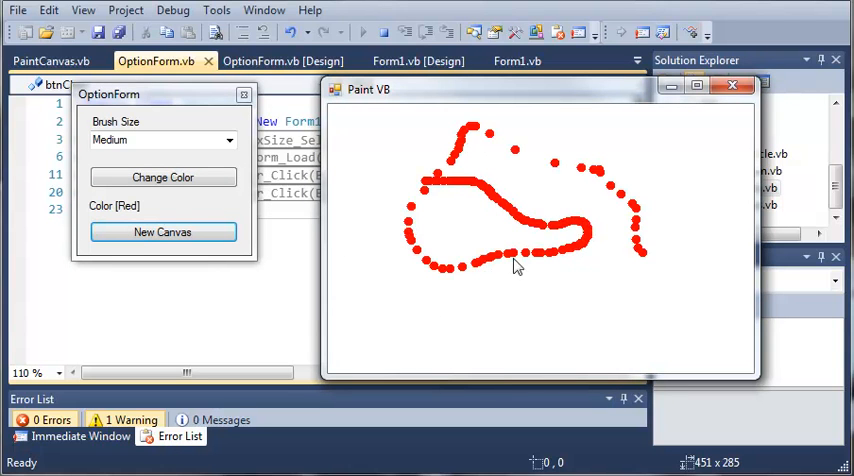
pyautogui.click(162, 232)
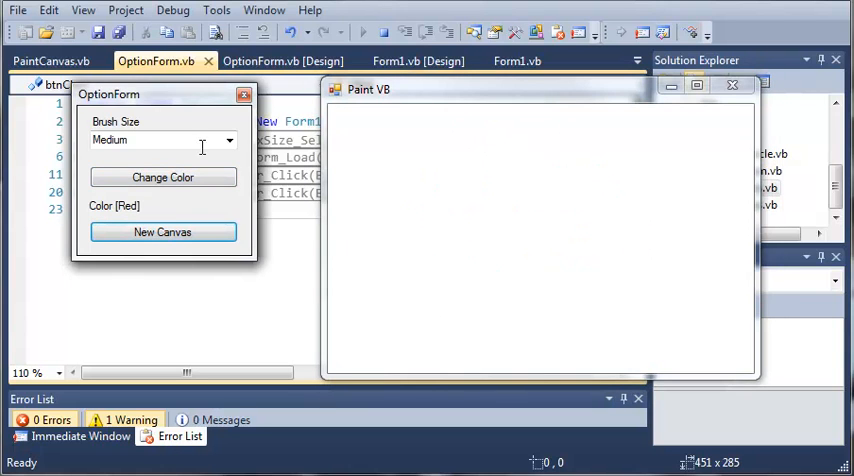
pyautogui.click(162, 177)
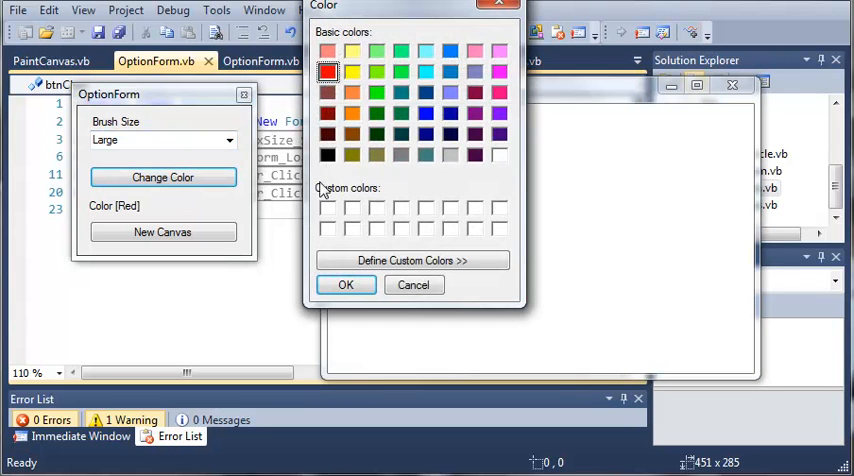
pyautogui.click(346, 285)
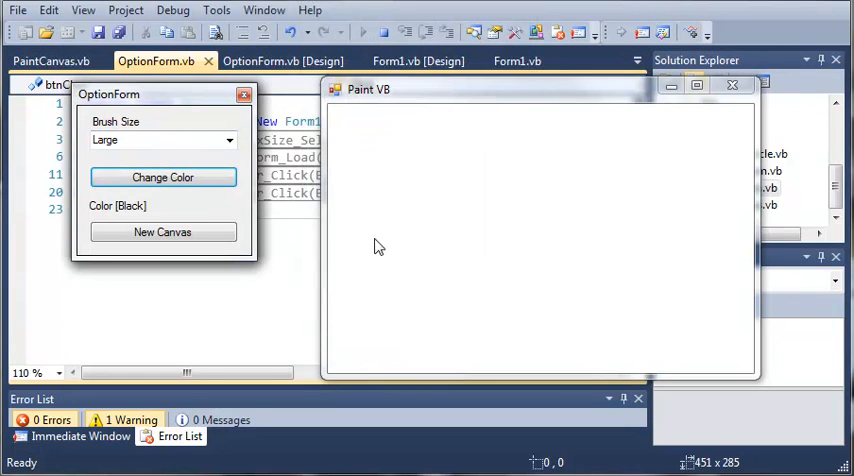
pyautogui.moveTo(380, 230); pyautogui.dragTo(600, 180)
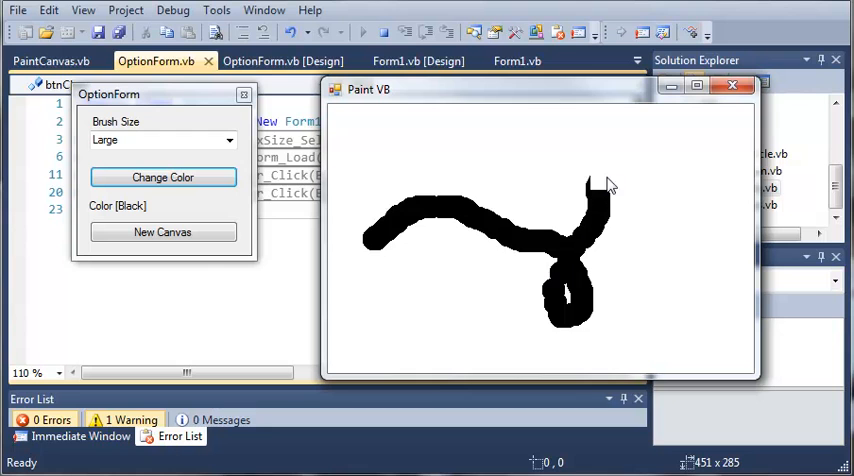